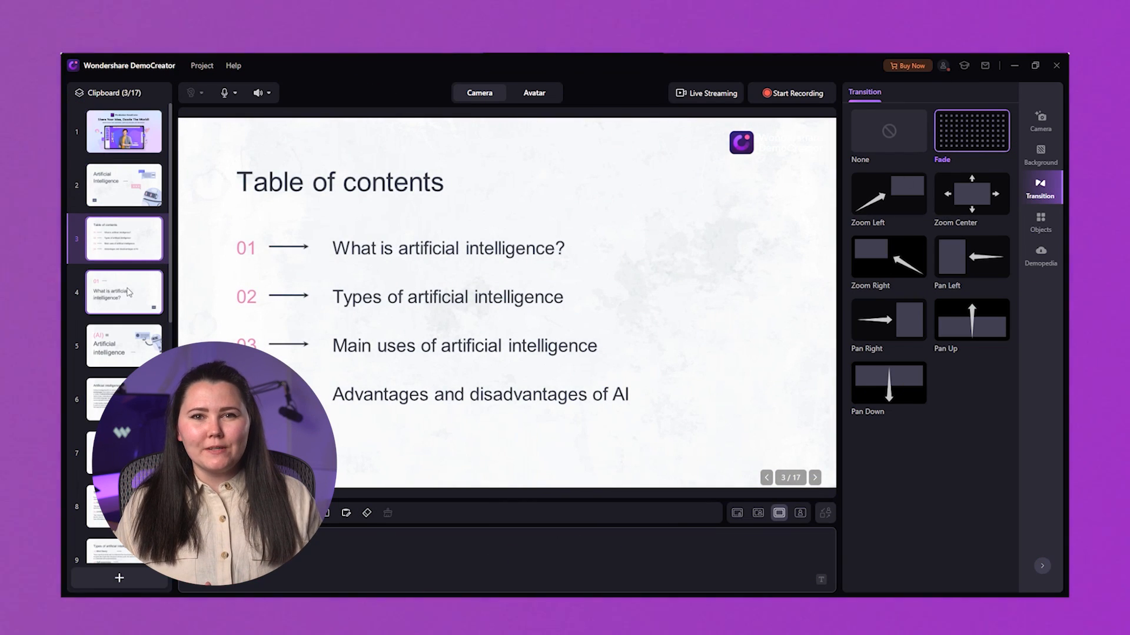
Give slide 4 a Zoom Left transition, slide 6 Zoom Center, and slide 9 Pan Up.
click(123, 291)
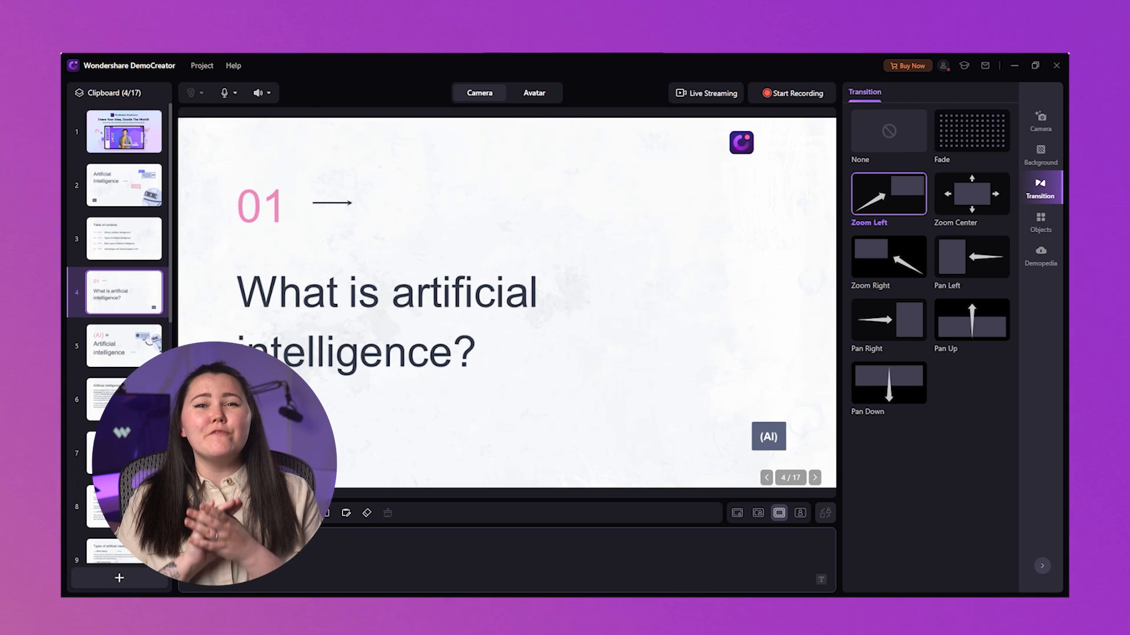
click(124, 344)
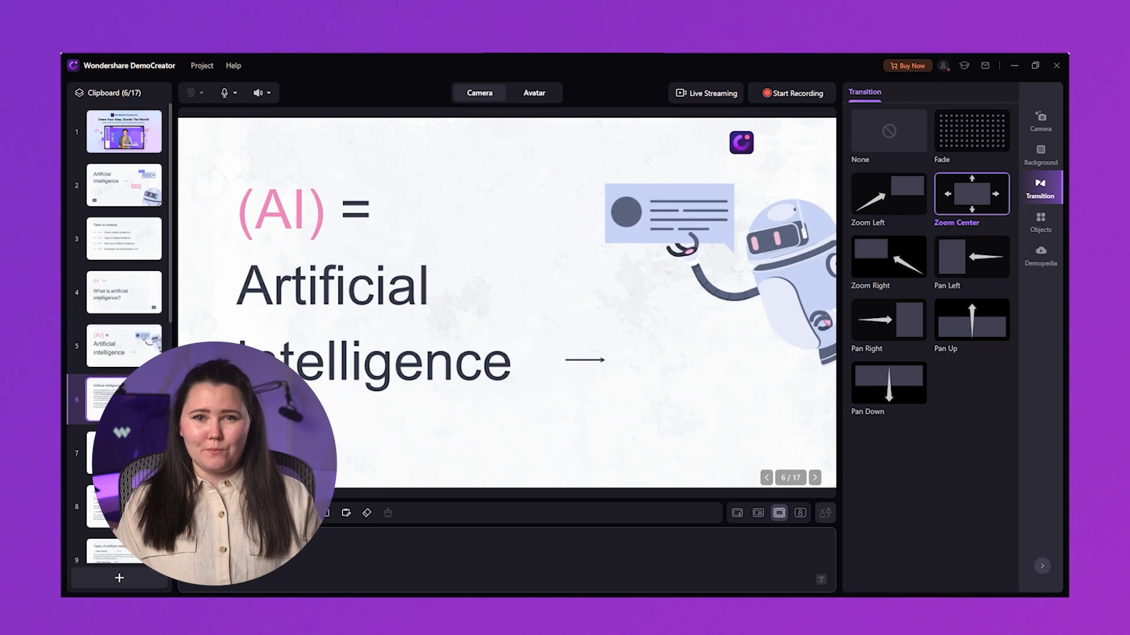
click(887, 256)
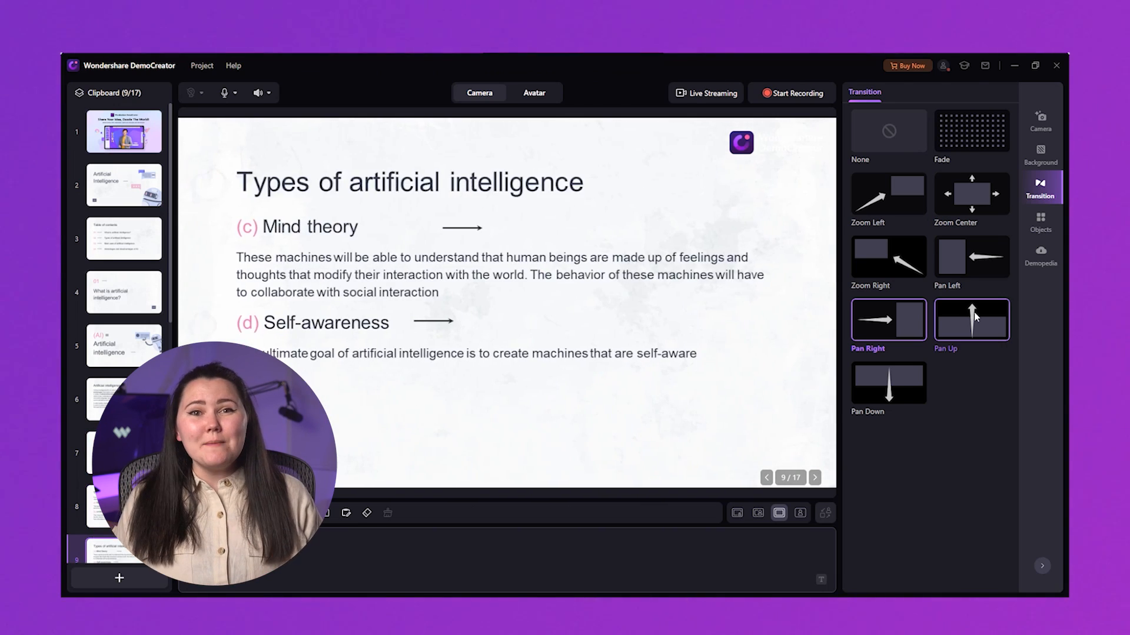
click(971, 319)
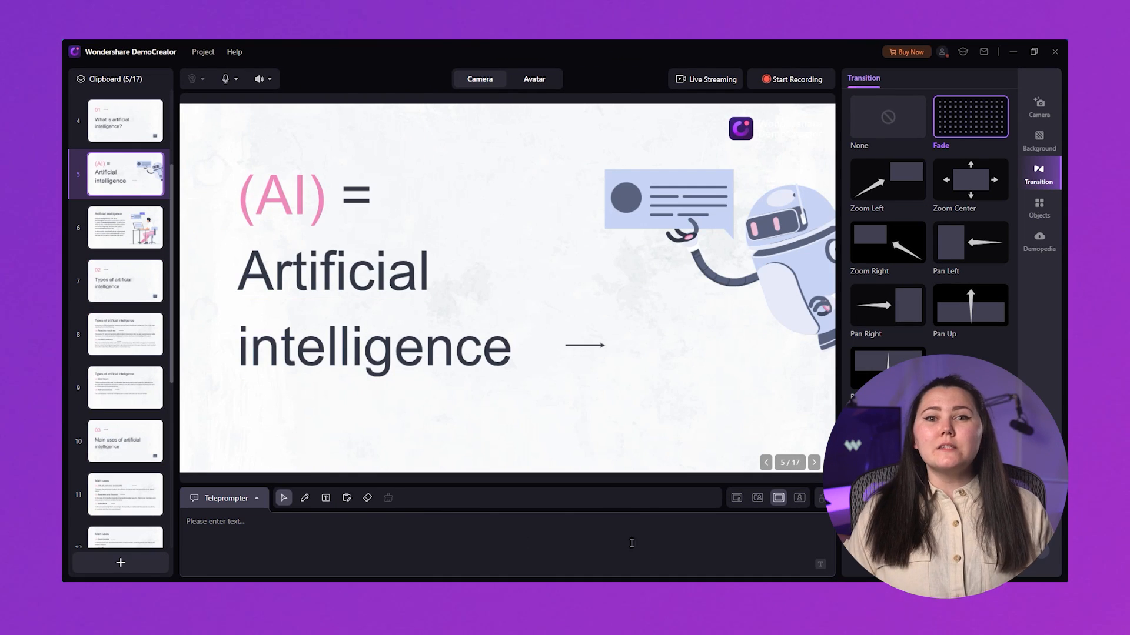
Underline 'Artificial' in yellow and draw red freehand marks around slide 5's content.
click(304, 498)
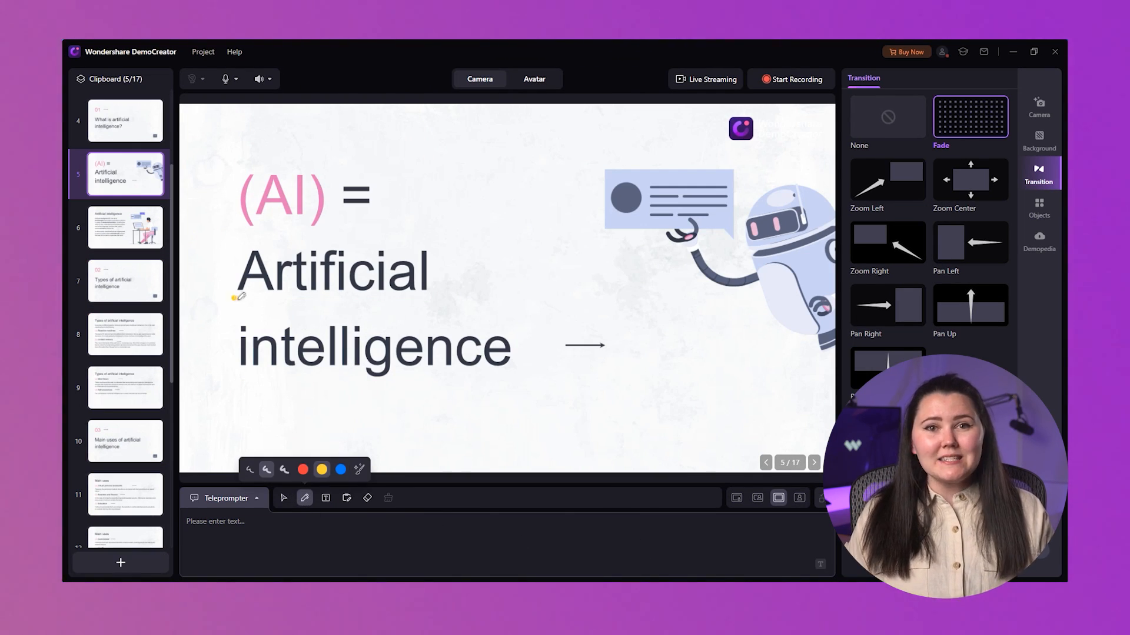
drag(241, 298, 428, 298)
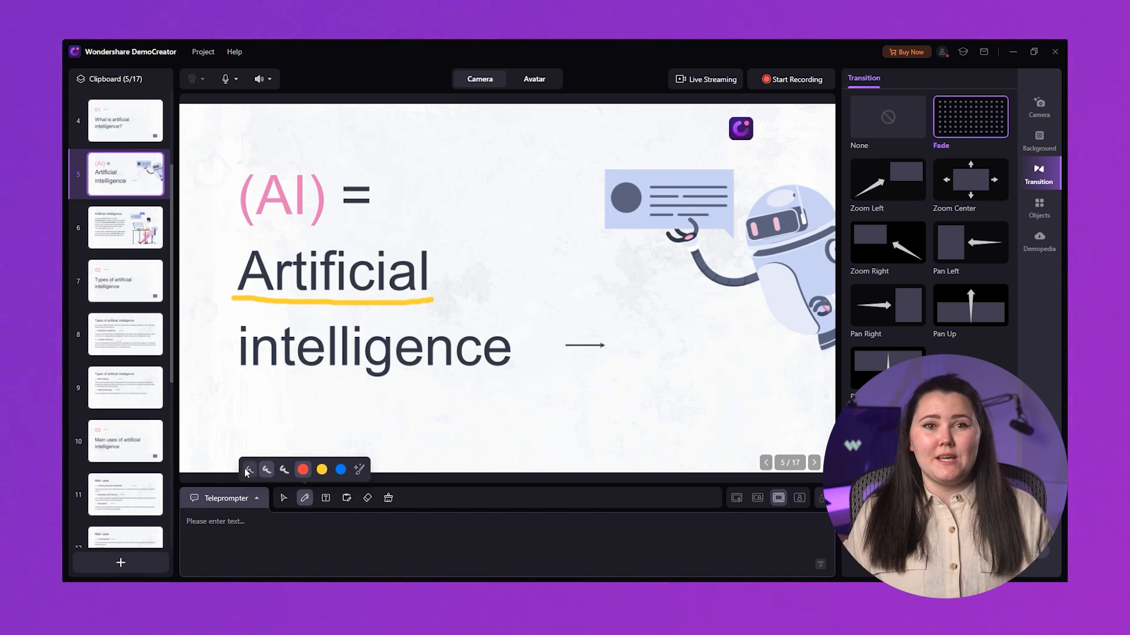
drag(249, 374, 450, 375)
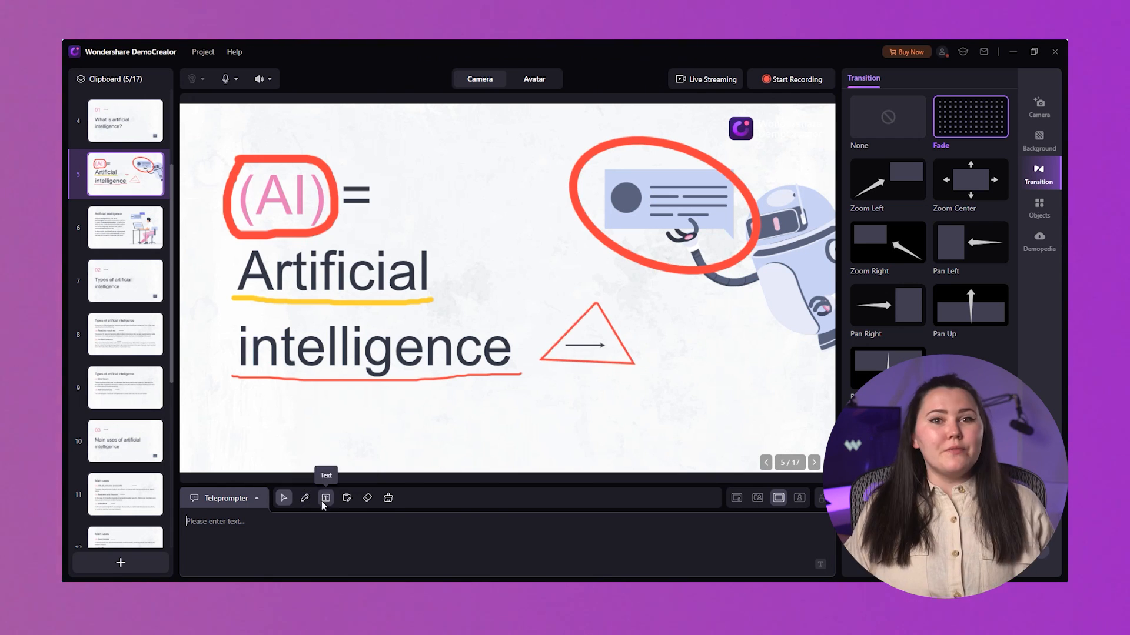
Add a 'hello' text box and move it right of the '(AI) =' heading.
text(hello)
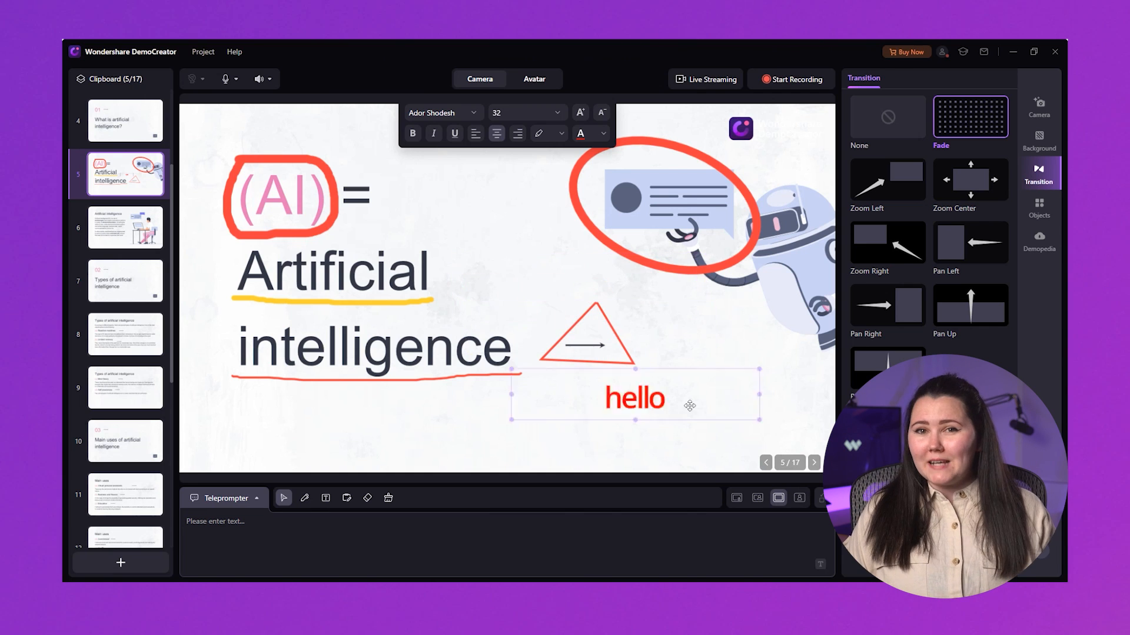
drag(634, 398, 511, 259)
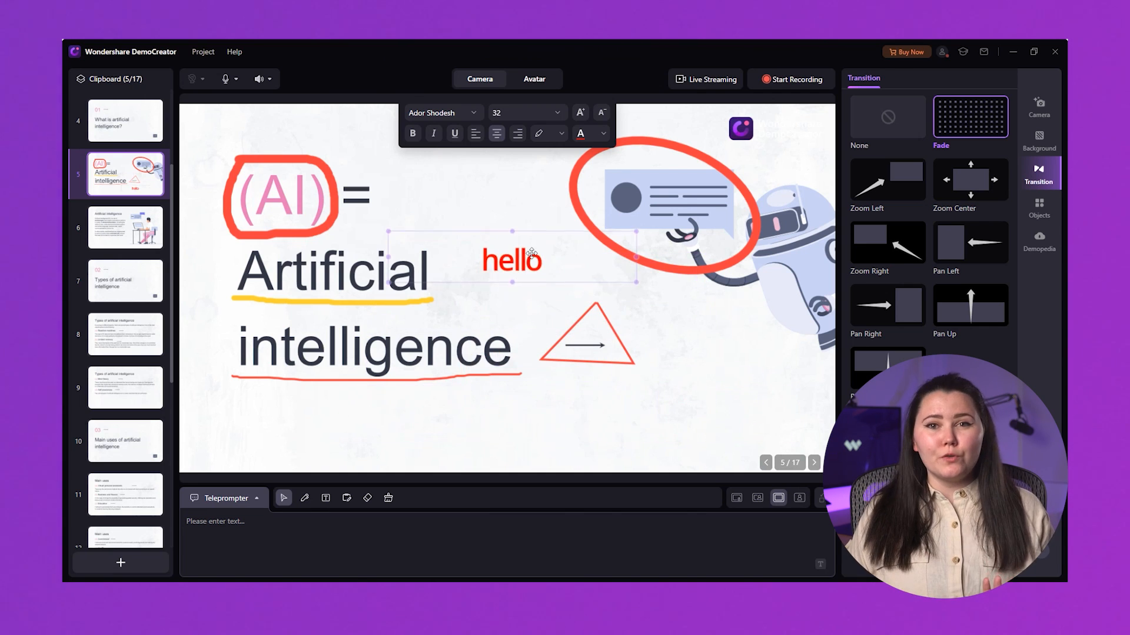
drag(510, 261, 471, 202)
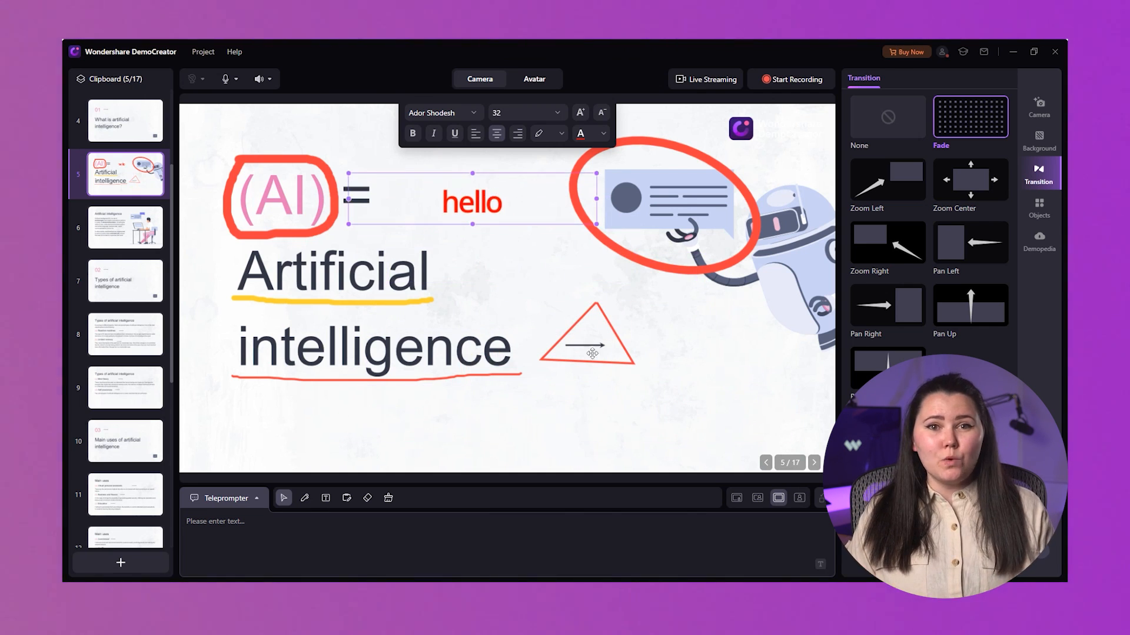
Recolour the word 'hello' using the font colour palette.
double_click(470, 201)
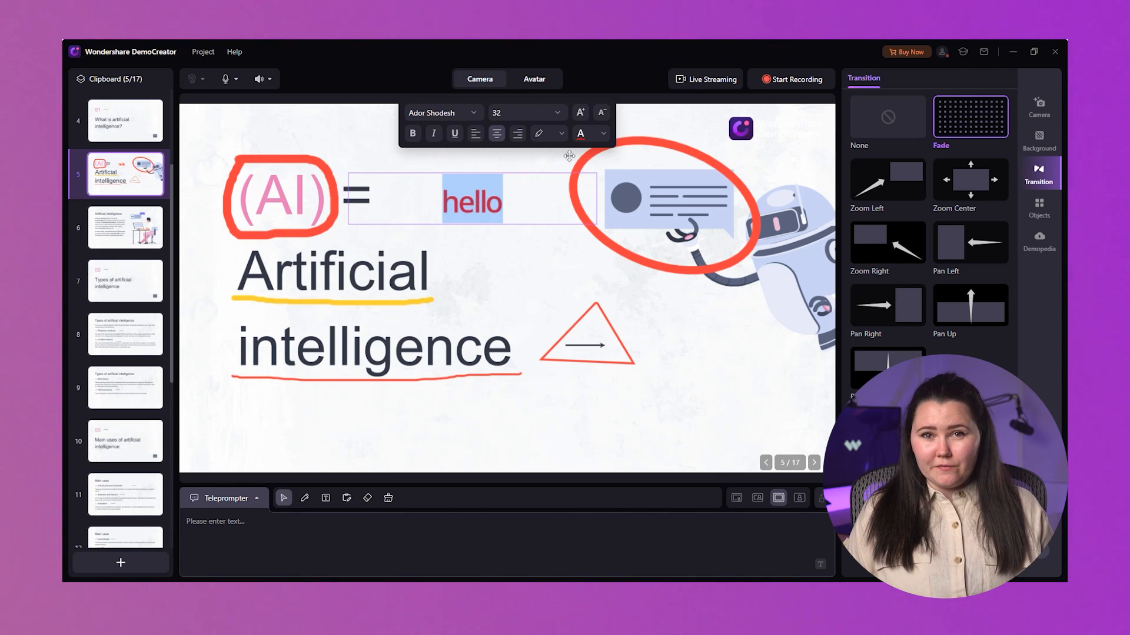
click(585, 134)
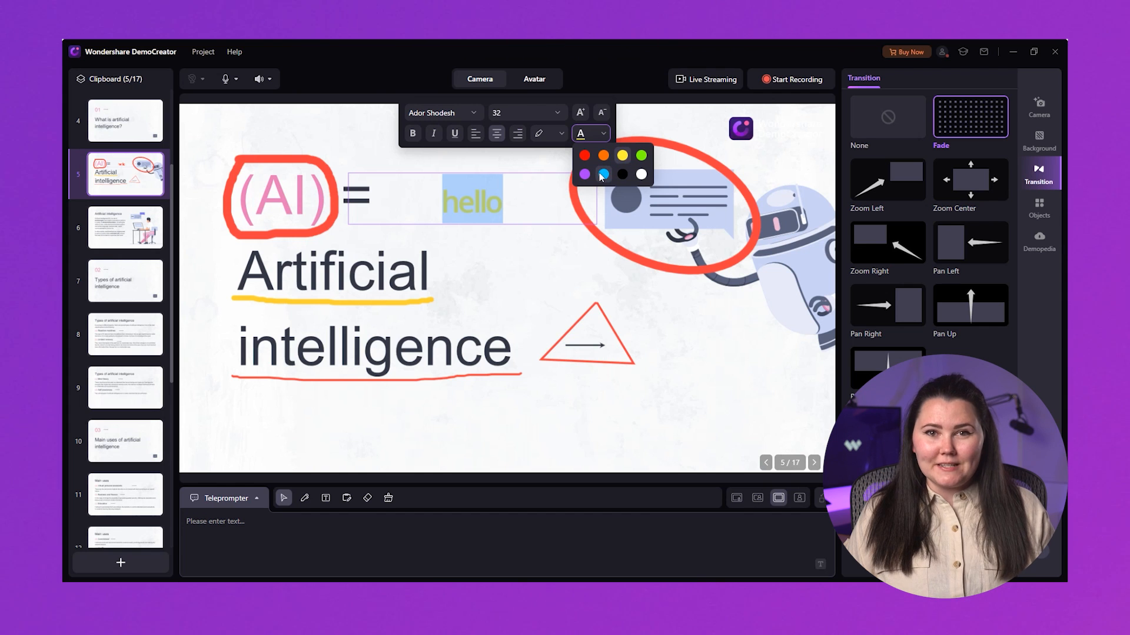
click(641, 174)
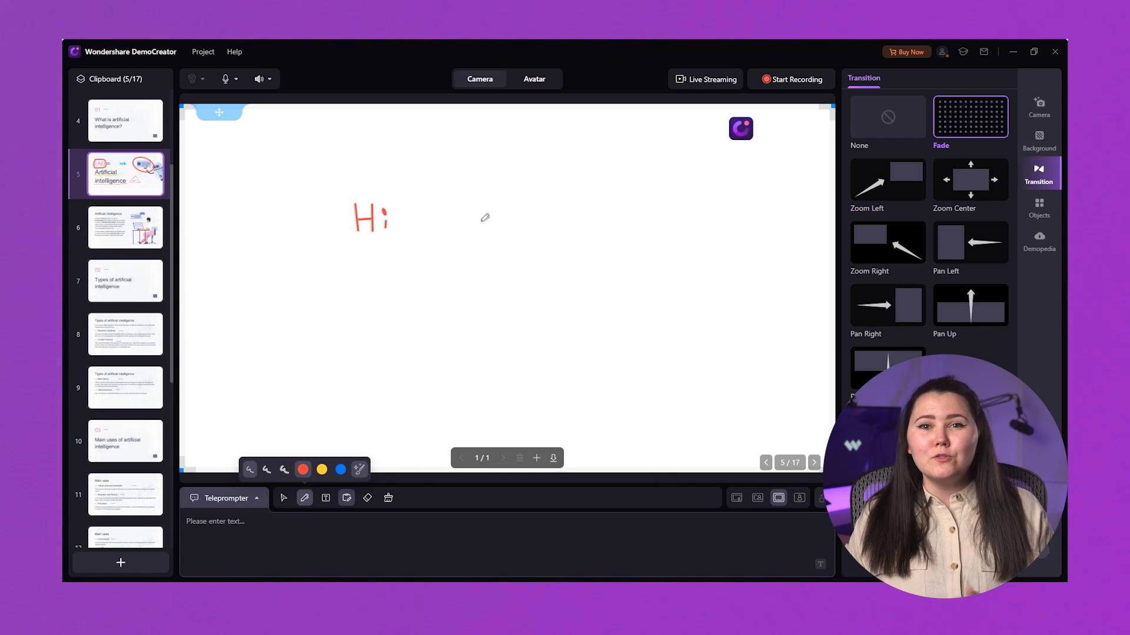
Underline the handwritten 'Hi', add a second page with a tick, and save the whiteboard.
drag(349, 246, 424, 246)
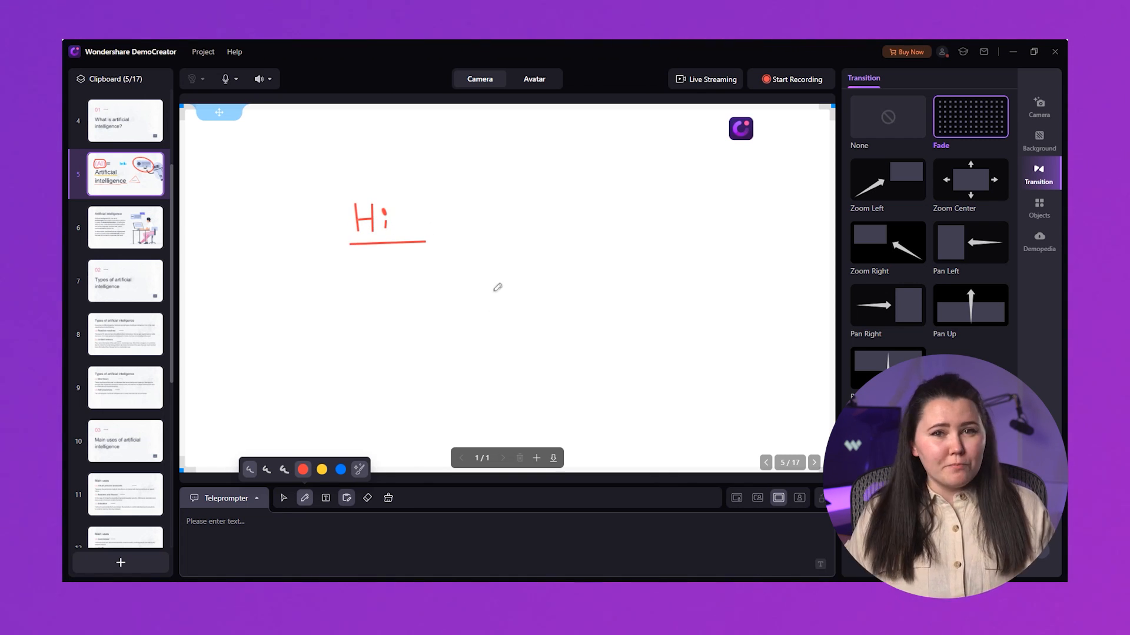
drag(432, 288, 537, 237)
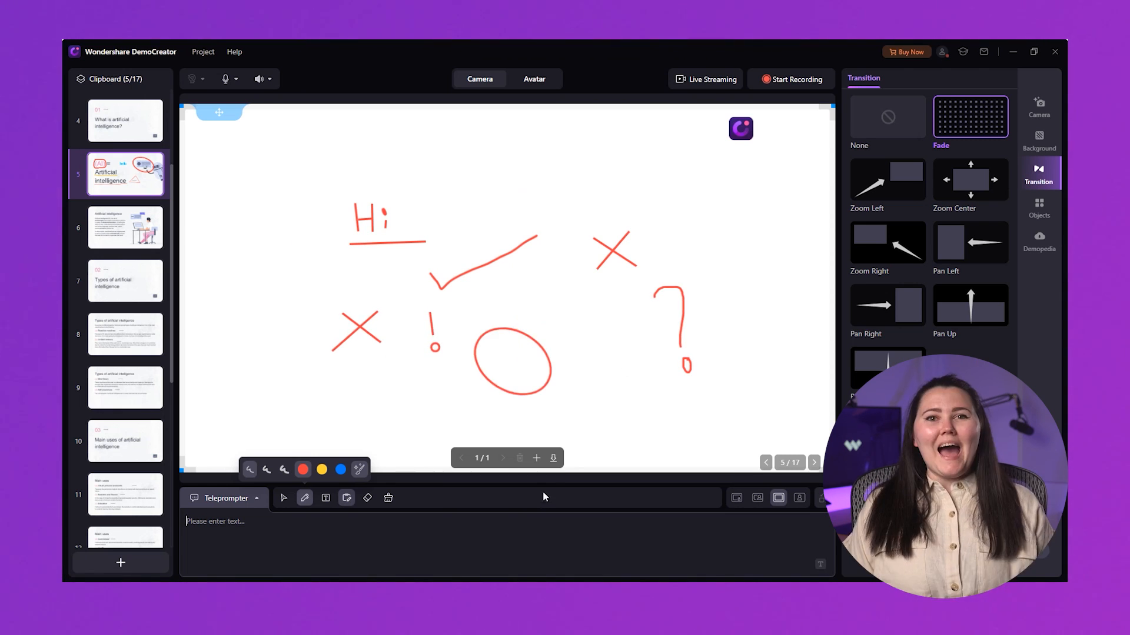
click(536, 459)
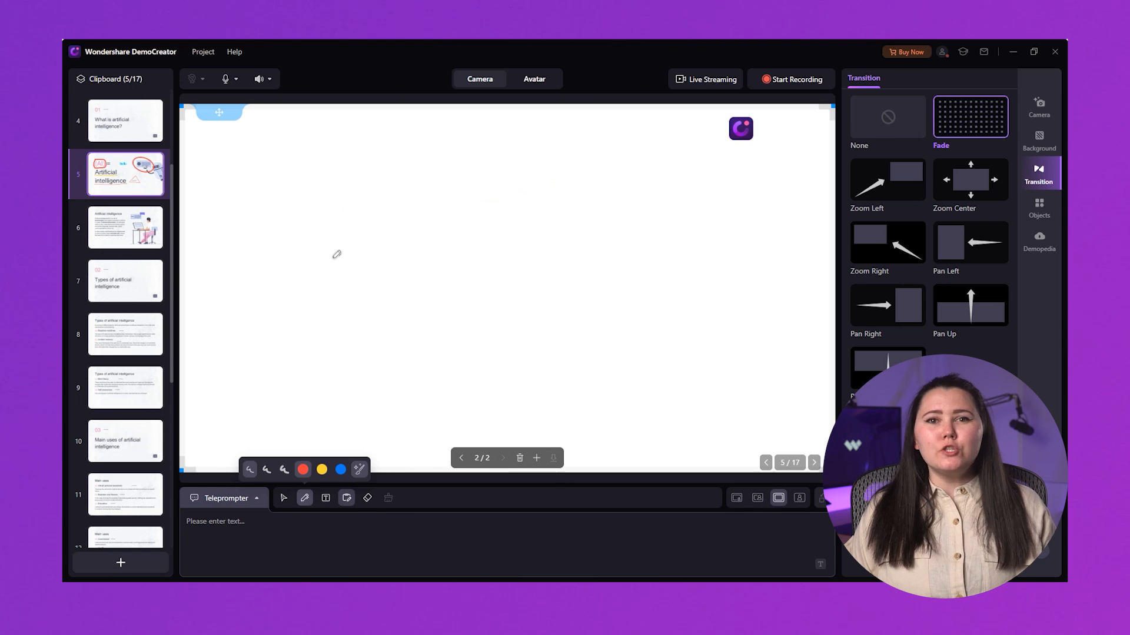
drag(334, 261, 452, 227)
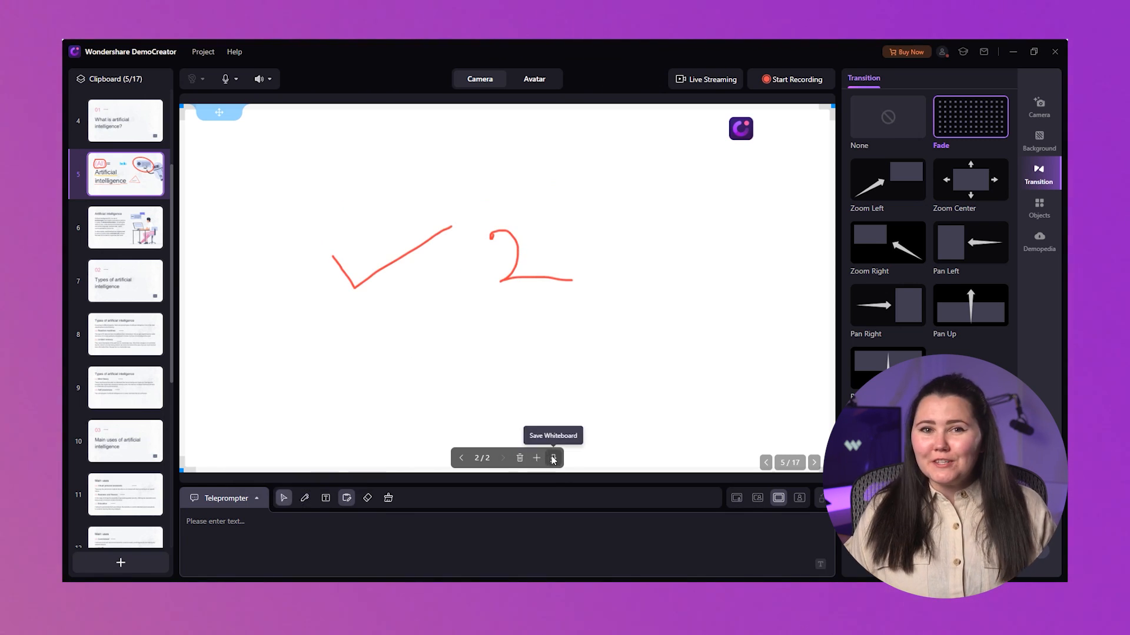
click(553, 459)
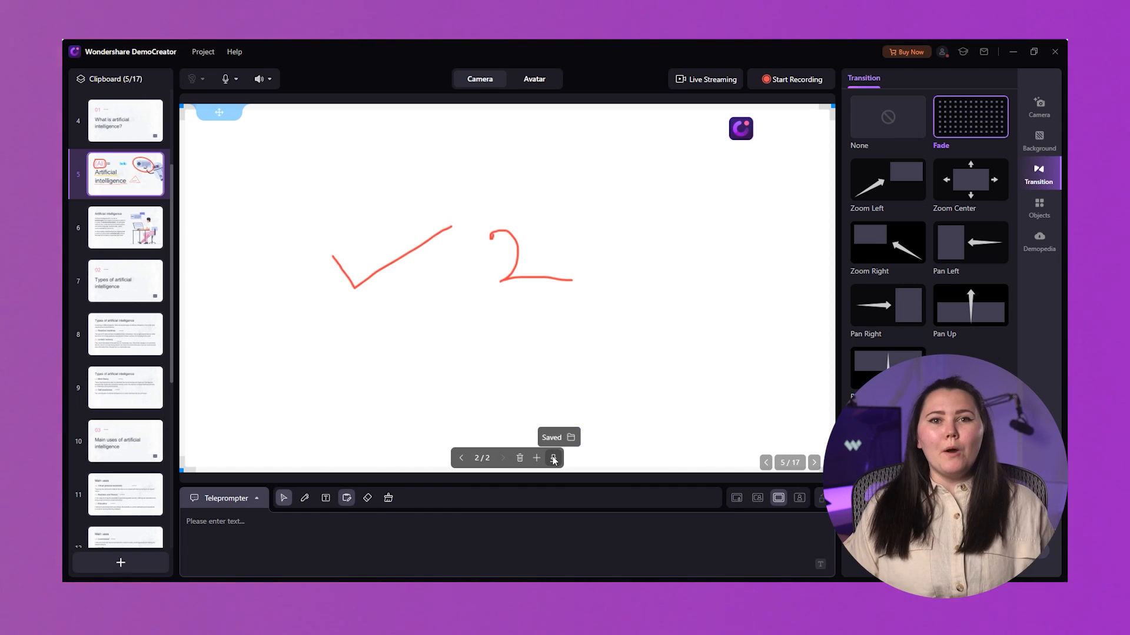
click(886, 243)
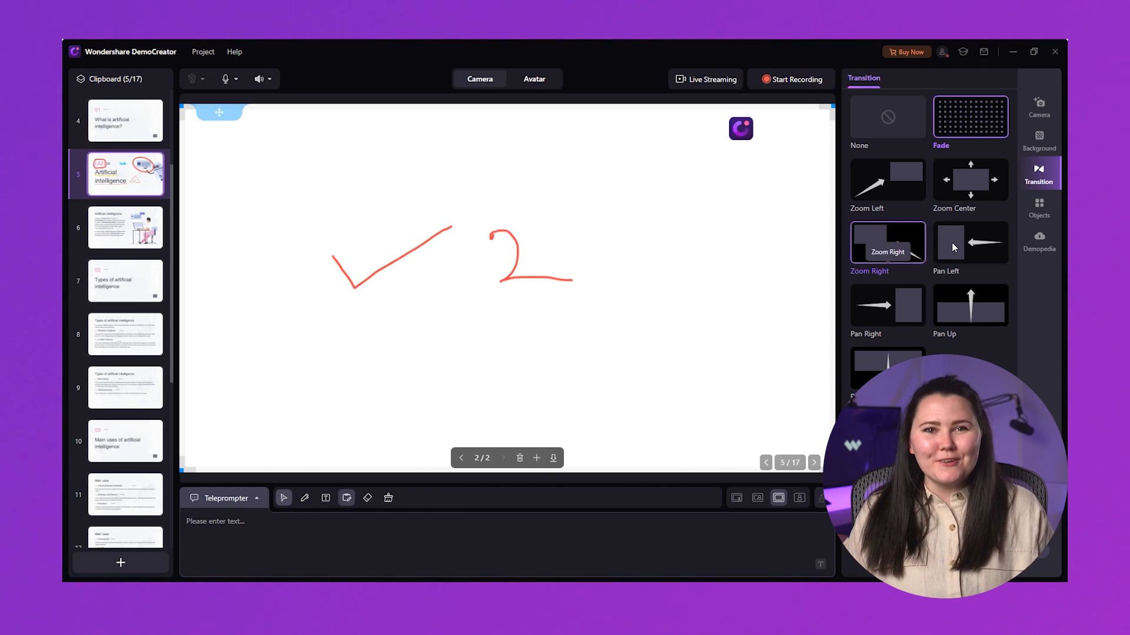
Open the annotation objects library and switch its category to Education.
click(1039, 209)
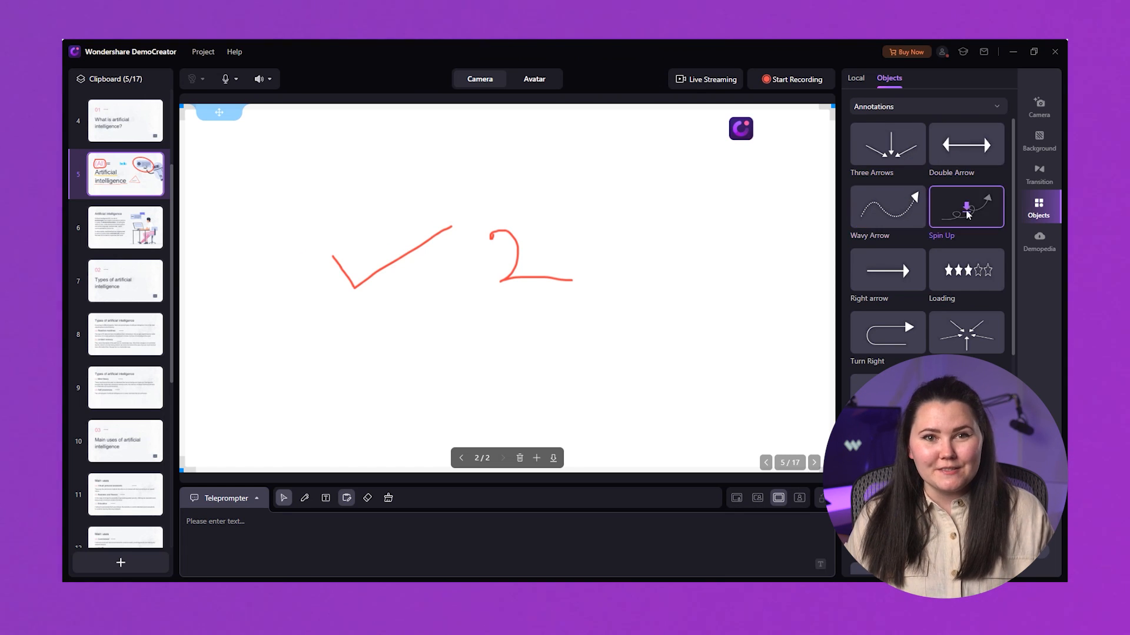
click(928, 107)
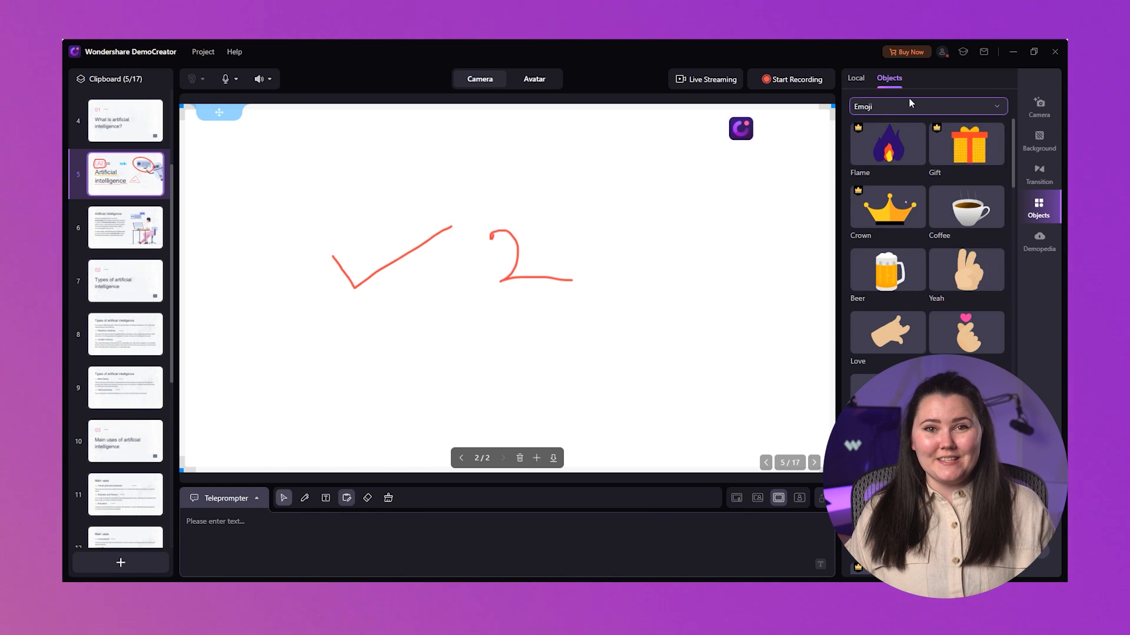
click(927, 106)
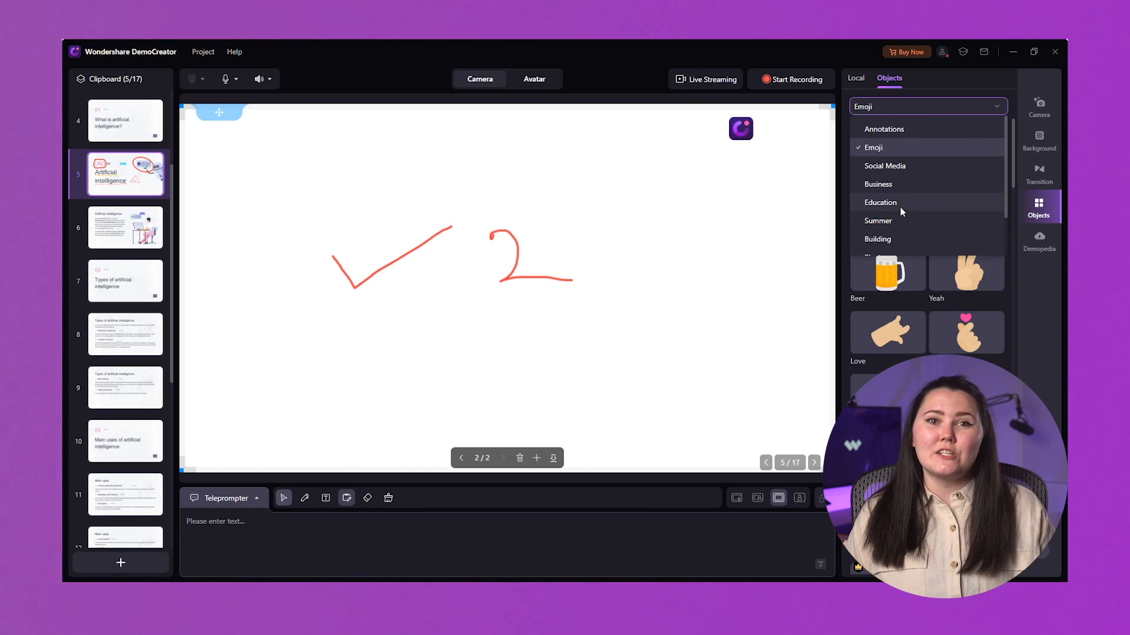
click(879, 202)
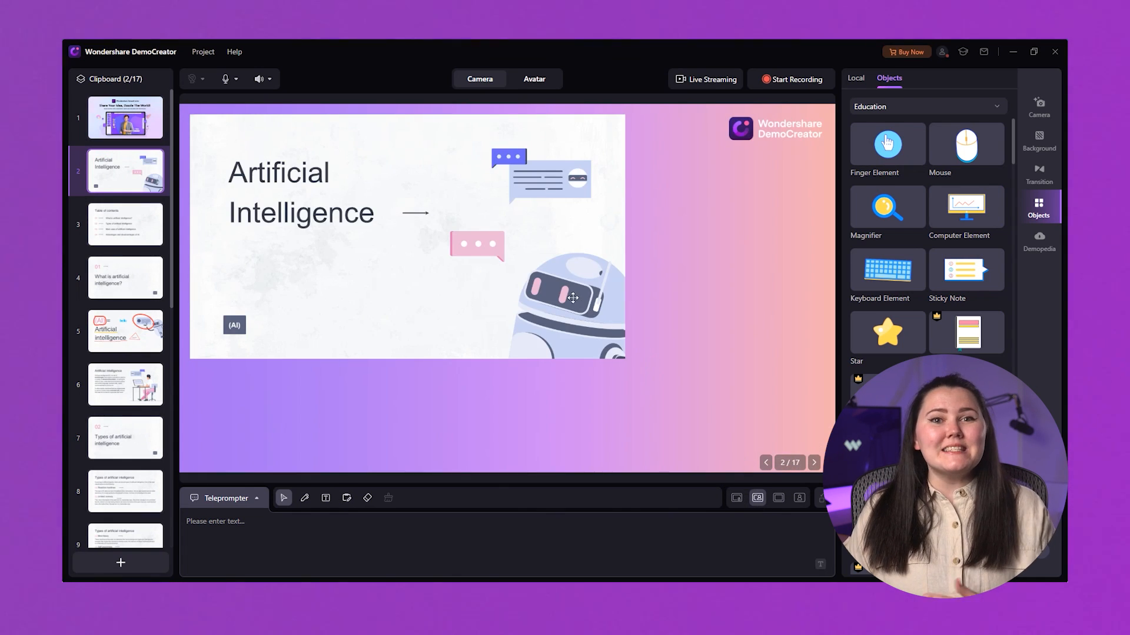
Select the Artificial Intelligence slide image, then go to slide 3, the table of contents.
click(569, 298)
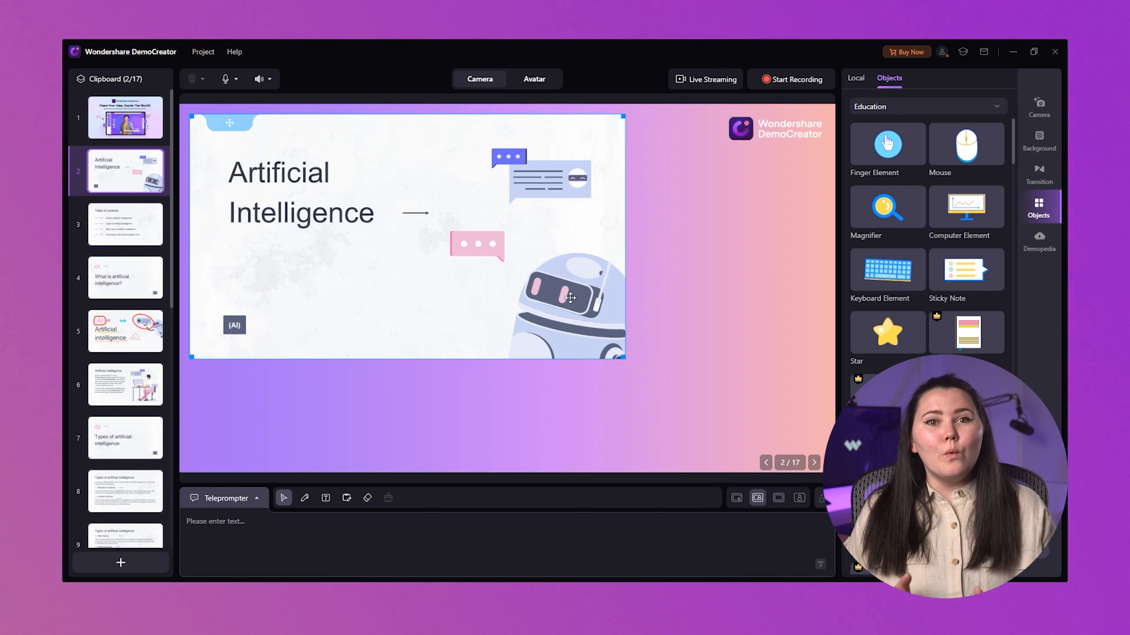
mouse_move(540, 306)
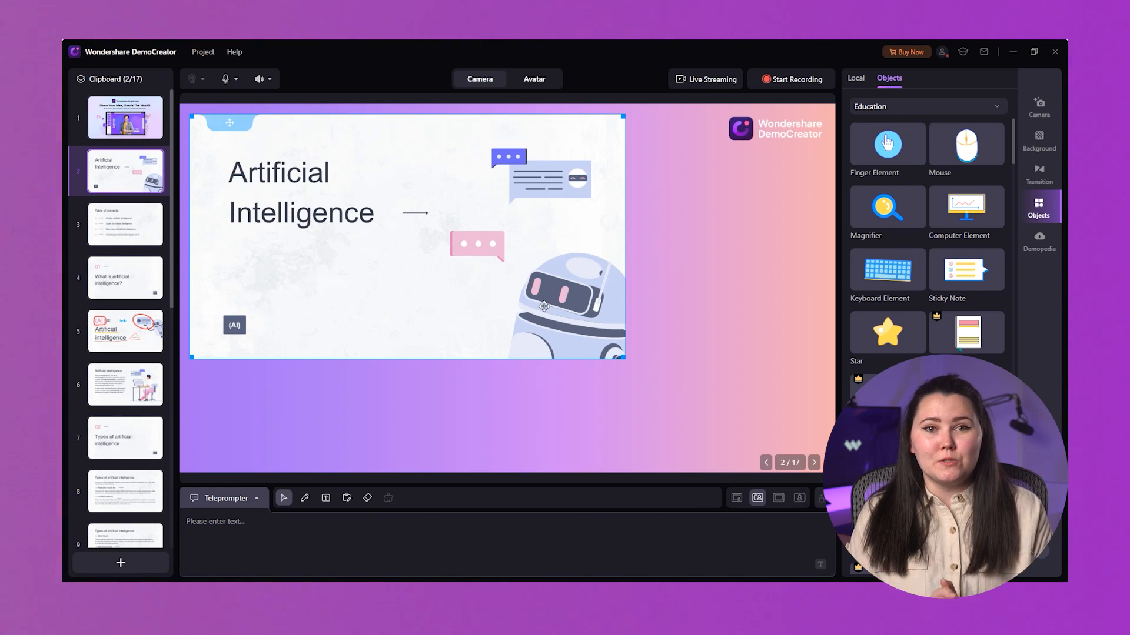
click(124, 223)
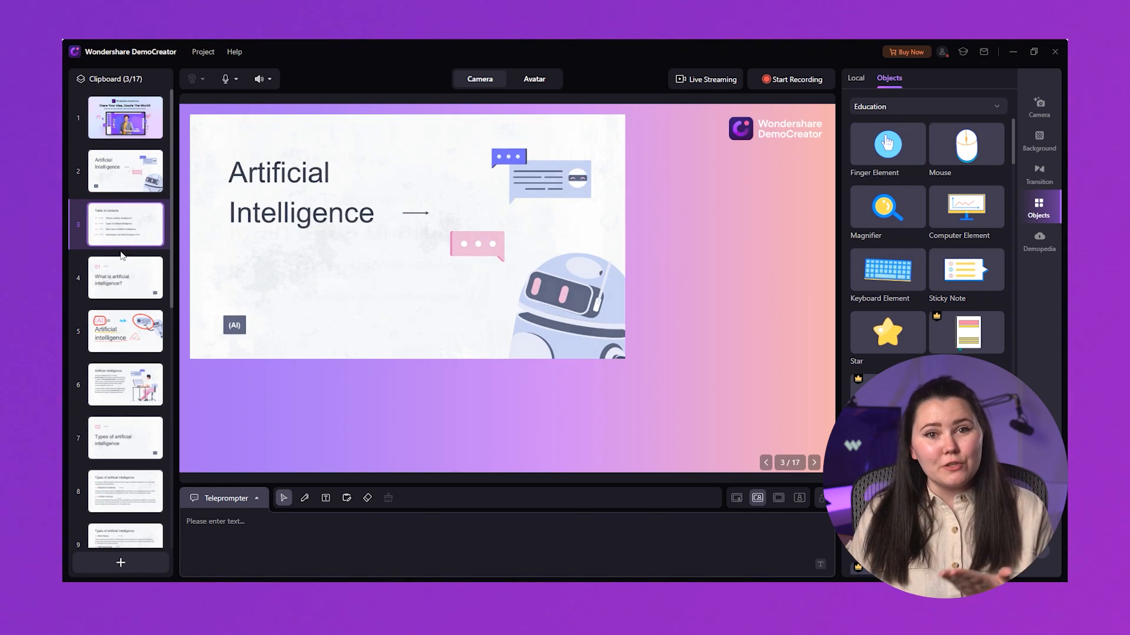
click(125, 277)
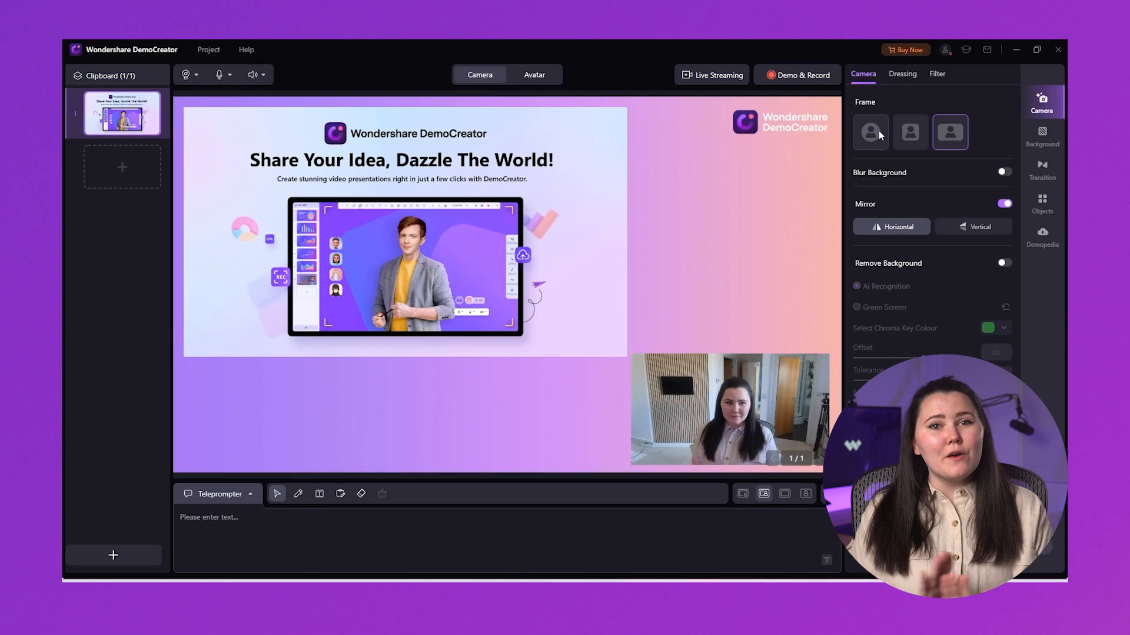
Give the webcam overlay a circle frame and settle it in the slide's lower right.
click(870, 132)
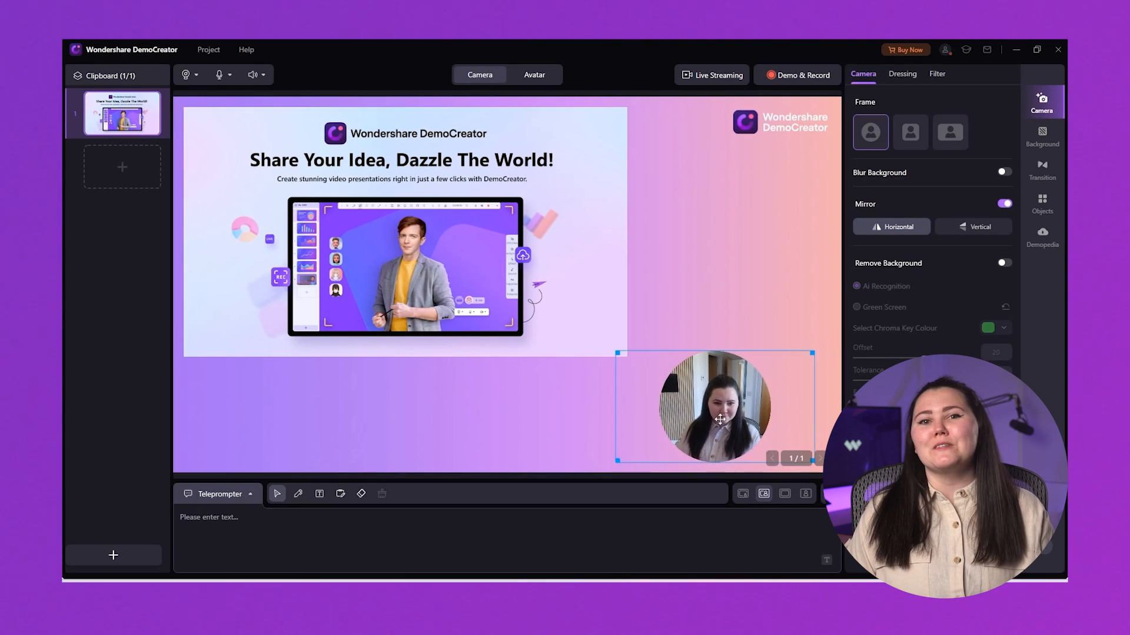
drag(713, 408, 260, 408)
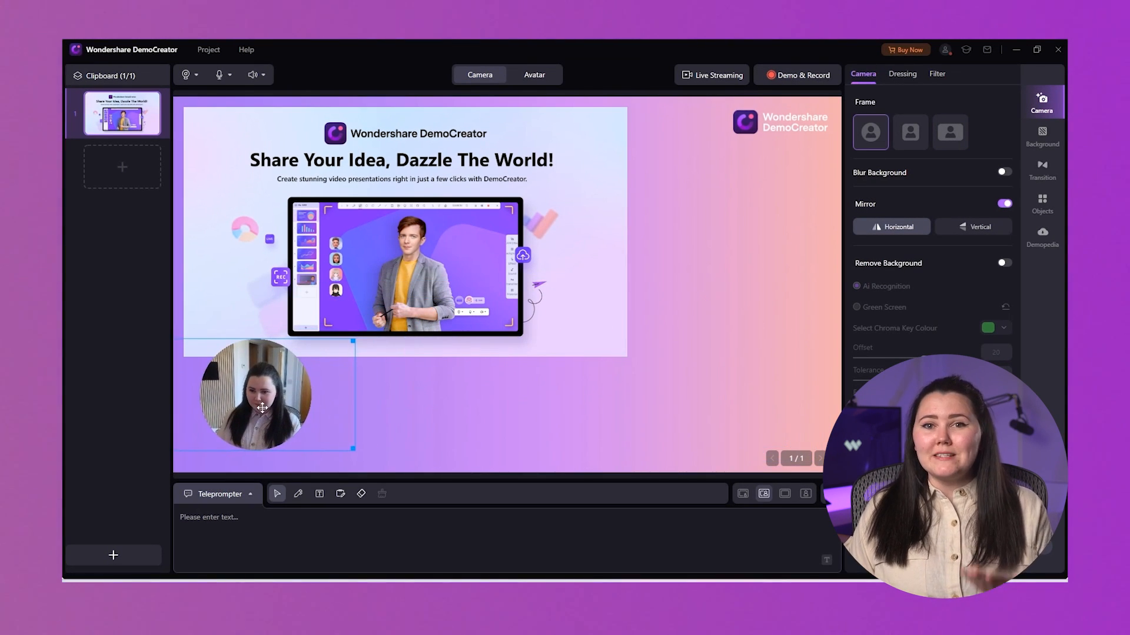
drag(254, 395, 778, 207)
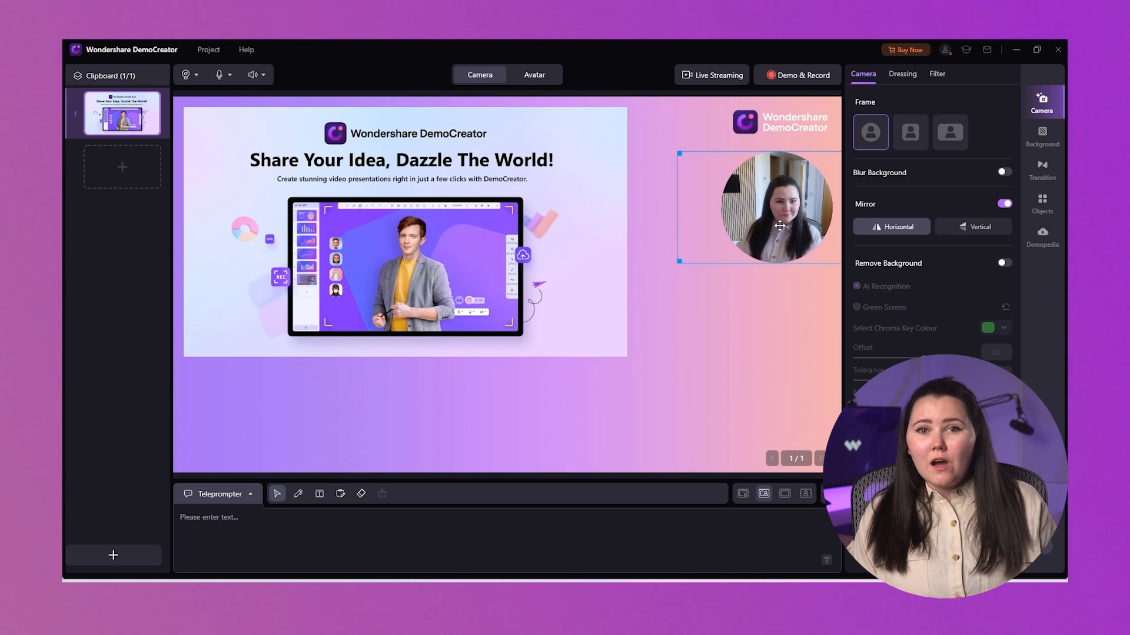
drag(780, 208, 754, 414)
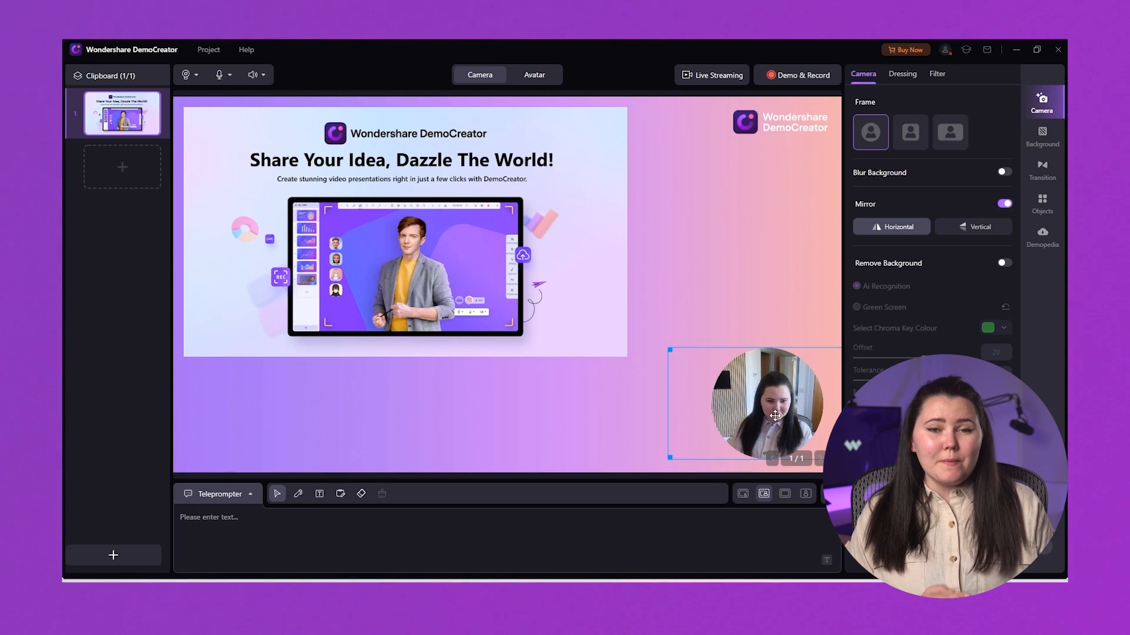
click(902, 74)
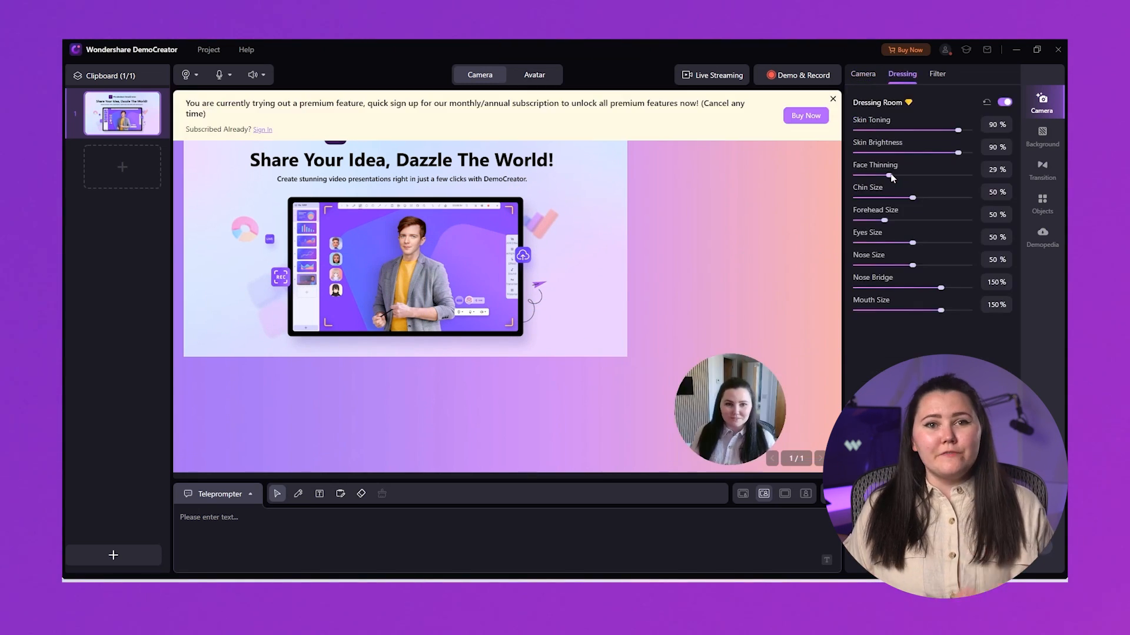
Set face thinning to 56%, skin toning to 97%, a larger forehead, and mouth size 186%.
drag(890, 175, 921, 176)
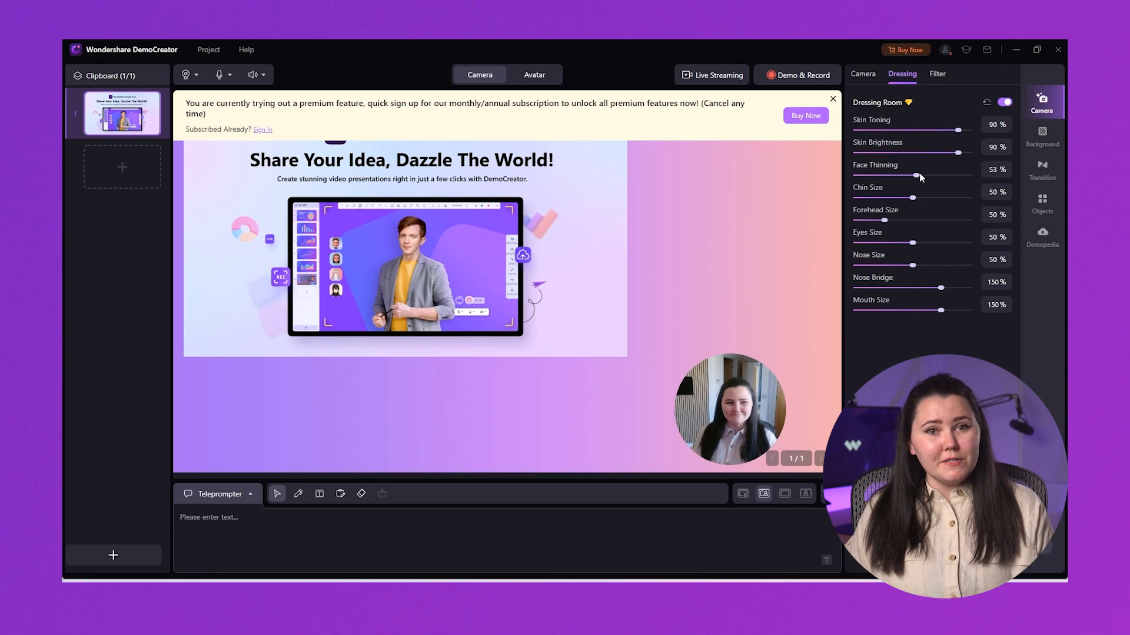
drag(918, 174, 922, 174)
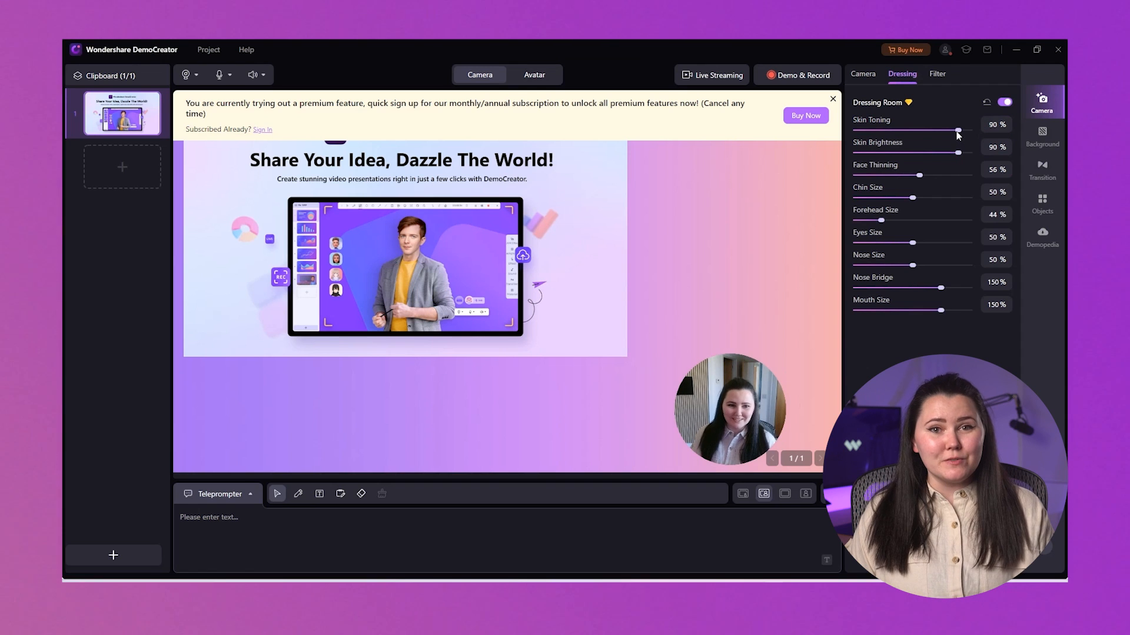
drag(956, 131, 965, 130)
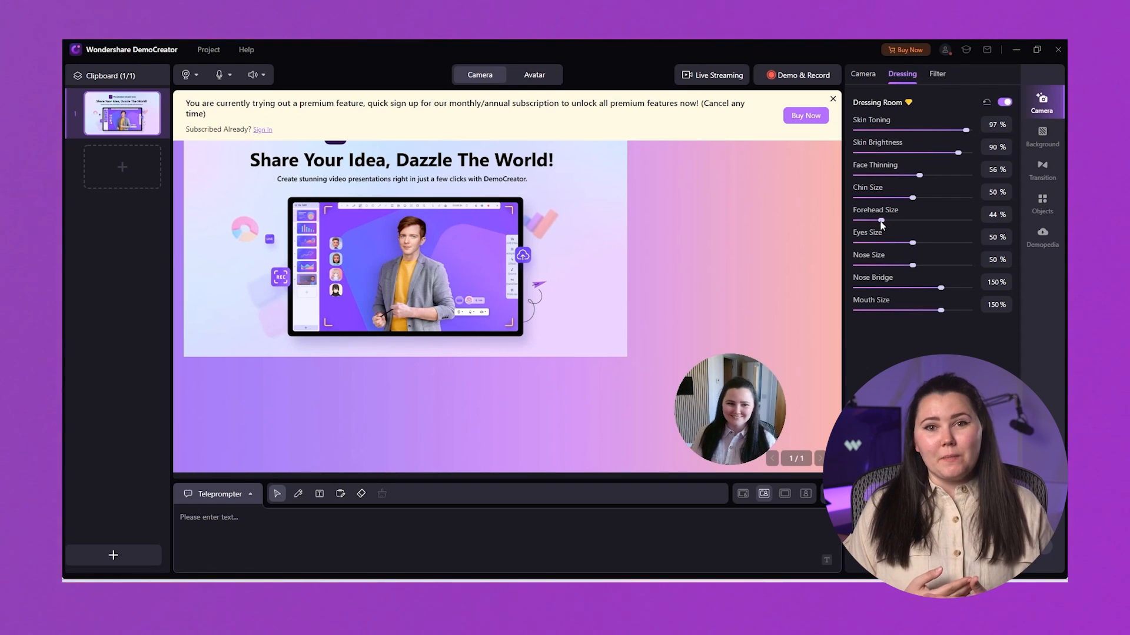
drag(879, 219, 897, 220)
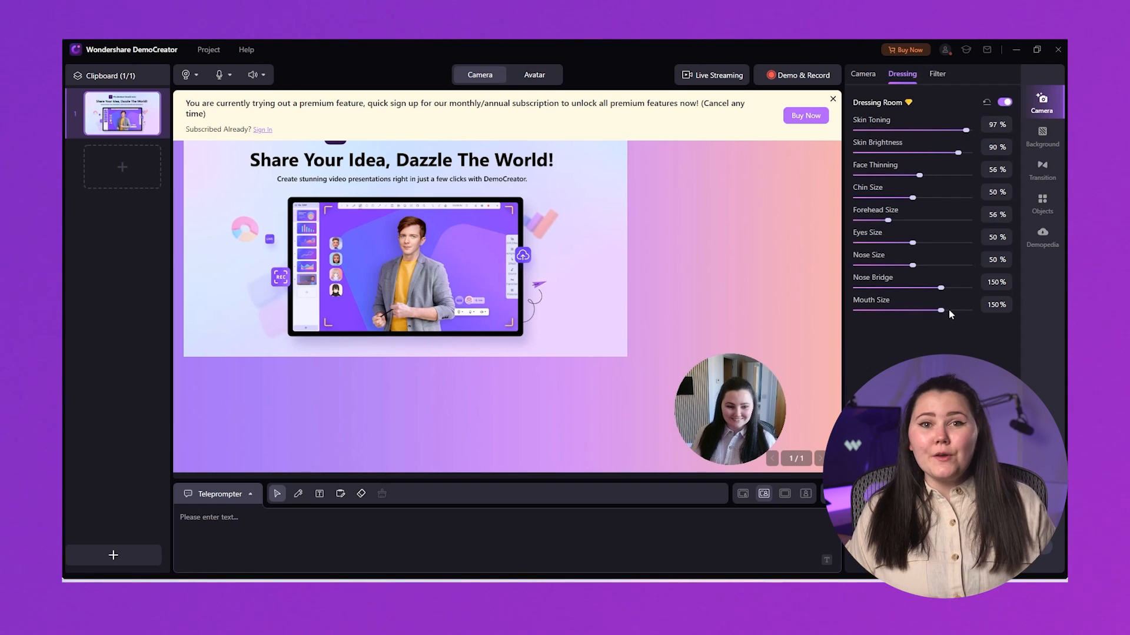
drag(940, 310, 962, 311)
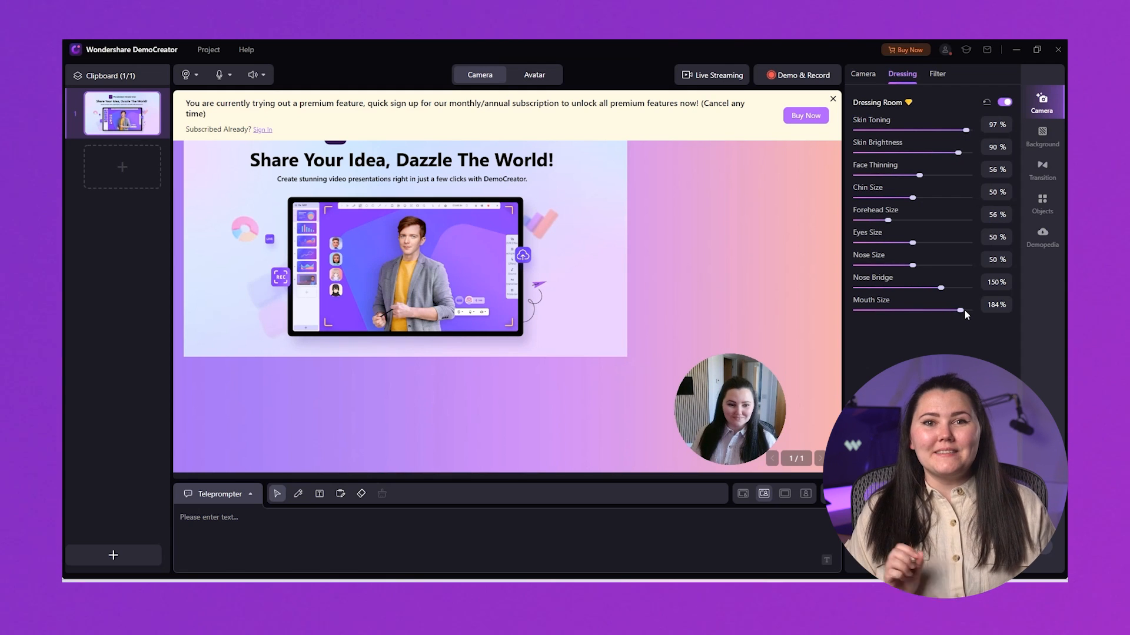
drag(979, 310, 957, 310)
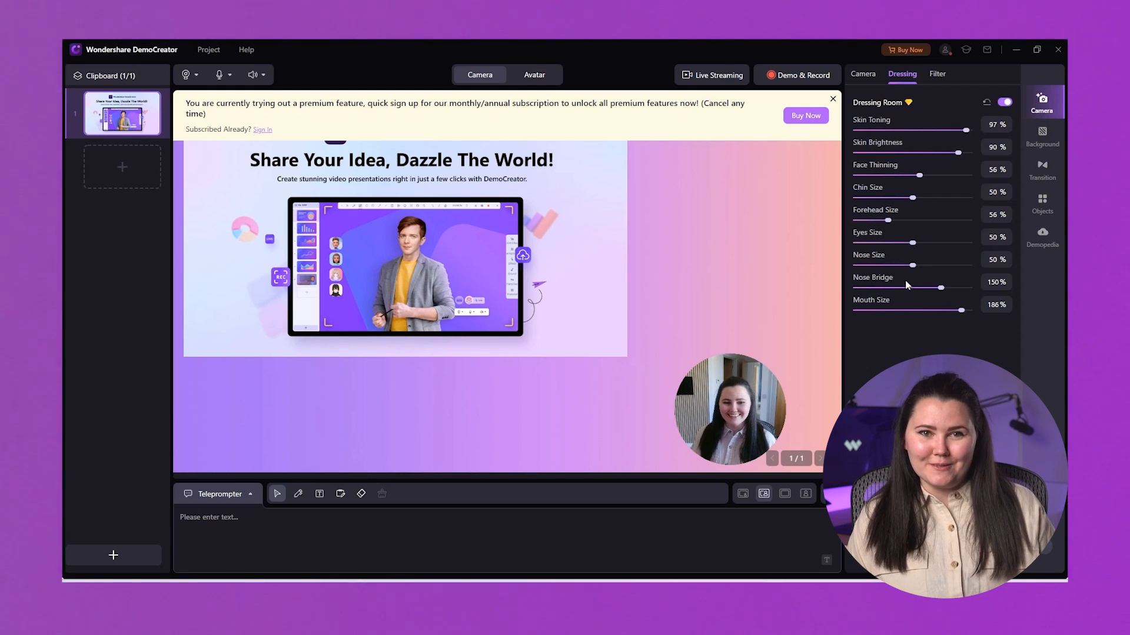
click(937, 73)
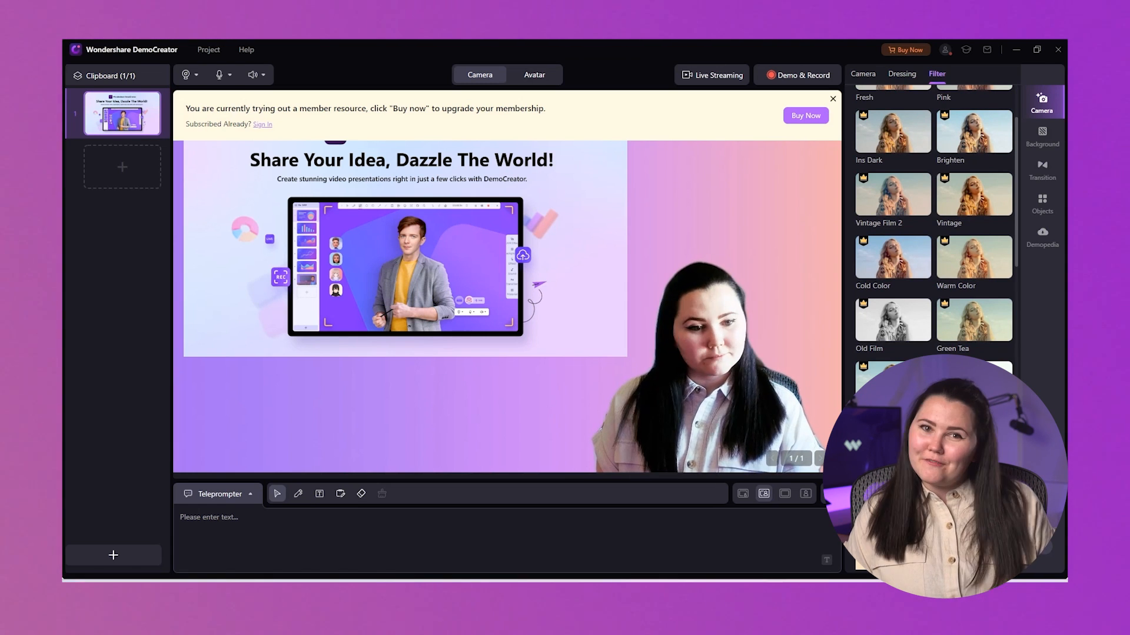
Switch from Camera to Avatar mode so a cartoon avatar replaces the webcam.
click(533, 74)
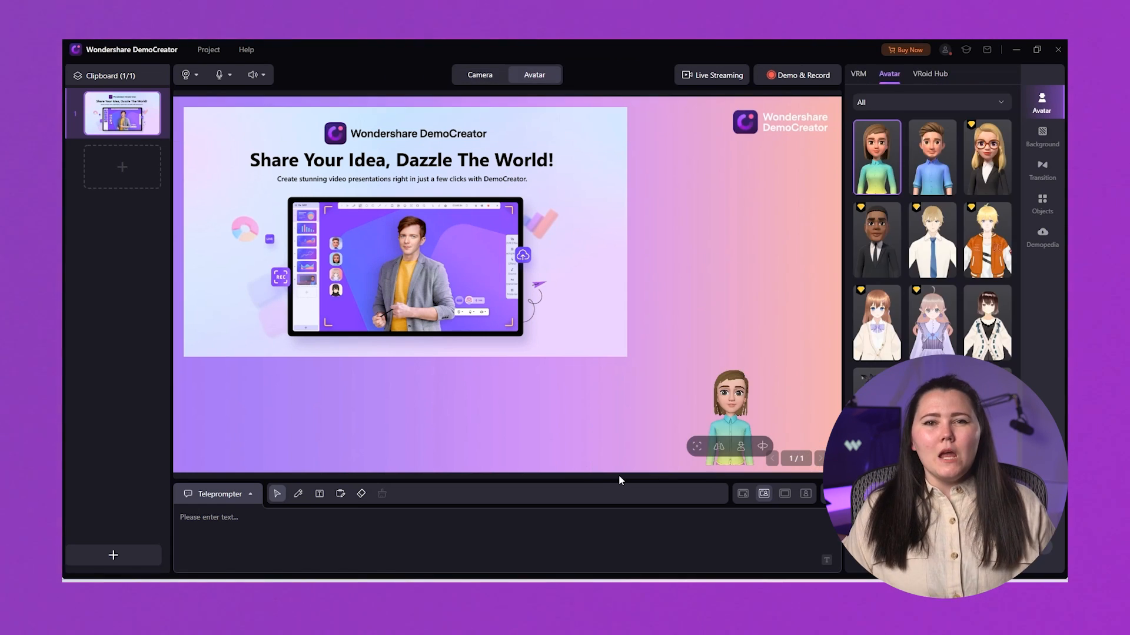